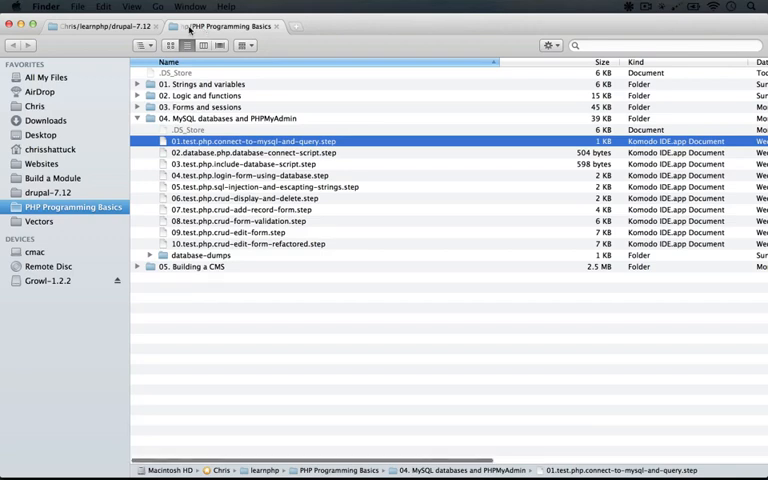
# Expand the PHP Programming Basics lesson folders in Finder
pyautogui.click(49, 192)
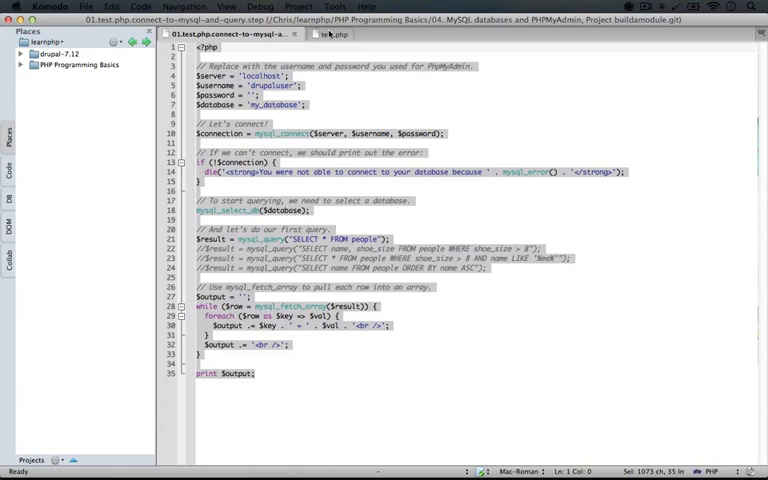
# Switch to the test.php tab in Komodo to paste the copied query code
pyautogui.click(341, 38)
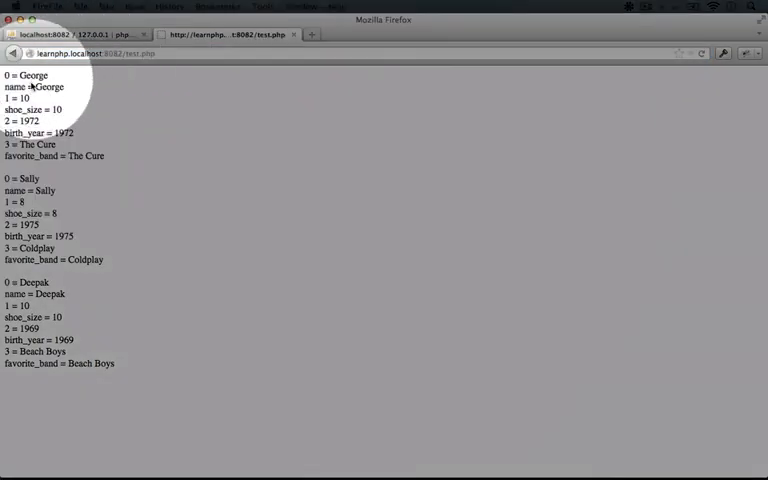
pyautogui.moveTo(15, 103)
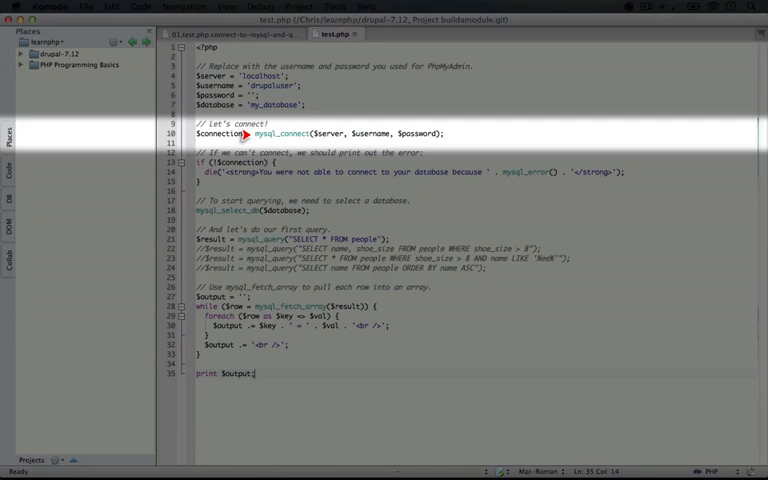
pyautogui.moveTo(312, 134)
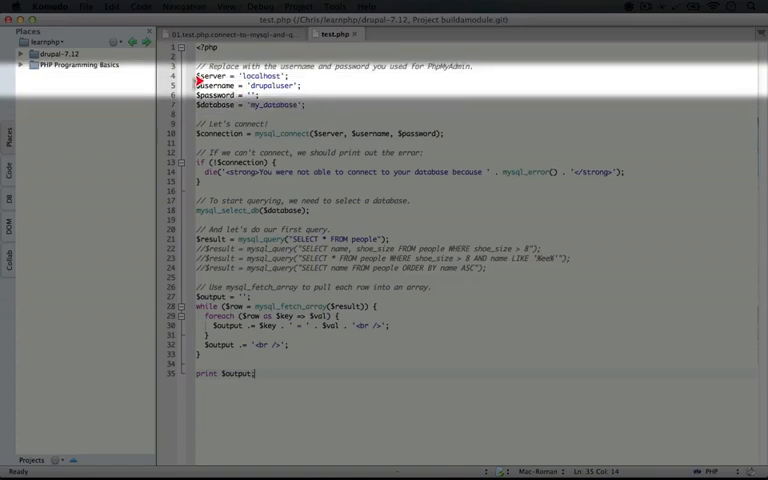
# Insert 'fds' into the server name on line 4, making it 'localfdshost'
pyautogui.click(182, 76)
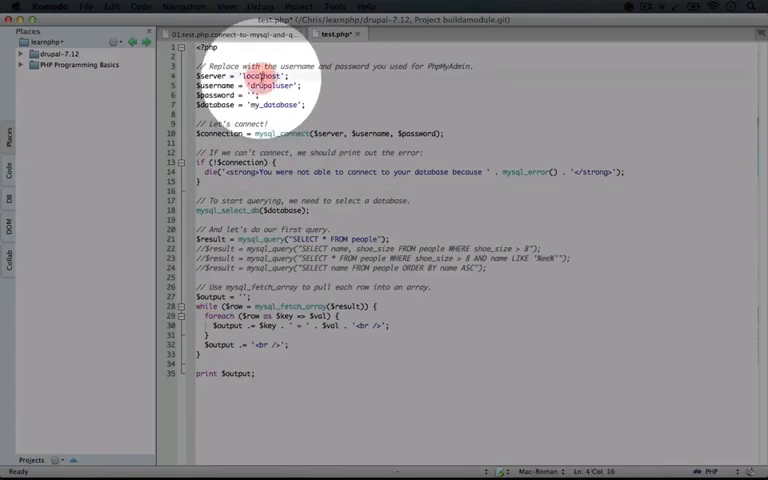
pyautogui.write('fds')
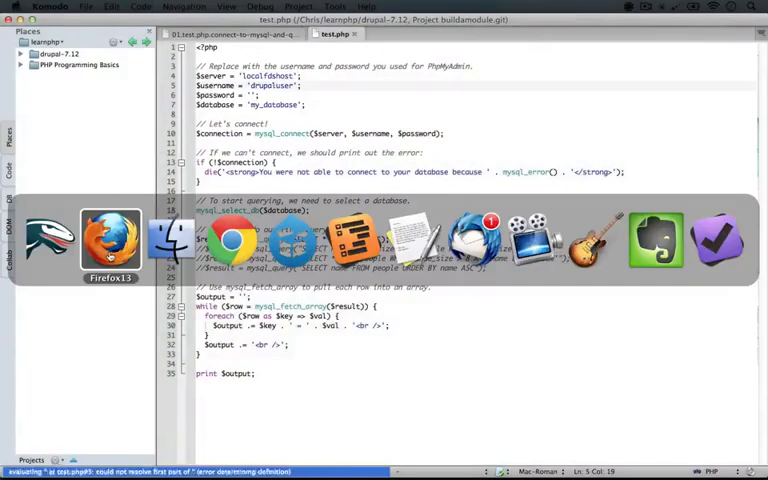
# View the unknown host error in Firefox, then return to Komodo
pyautogui.click(102, 244)
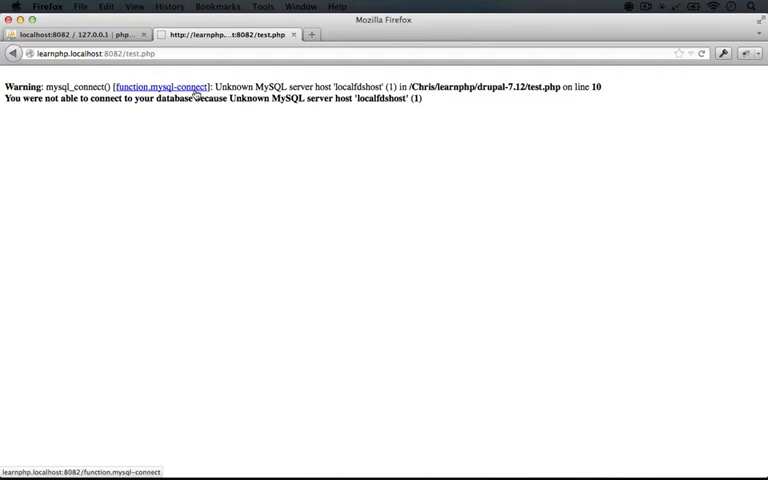
pyautogui.moveTo(170, 237)
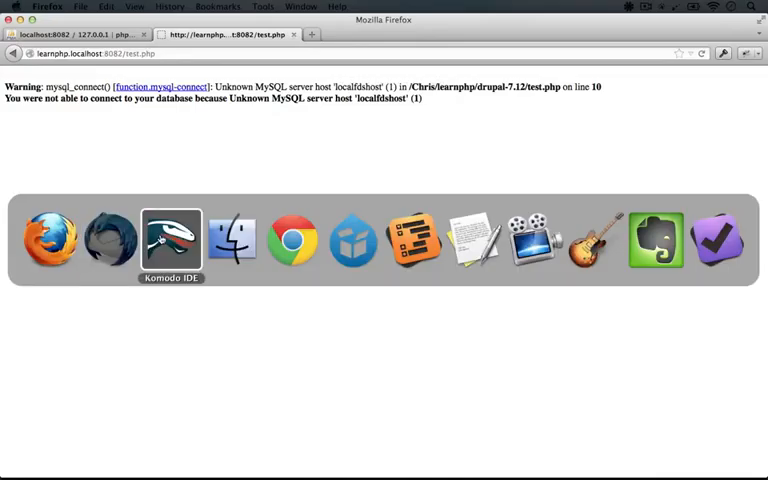
pyautogui.click(170, 238)
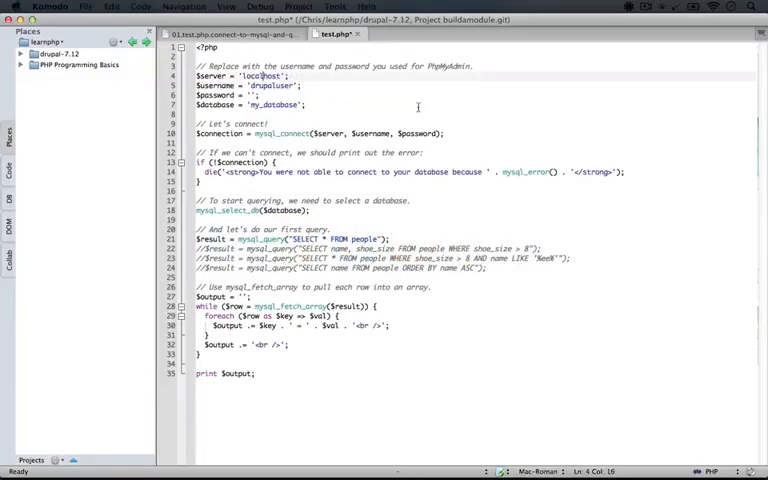